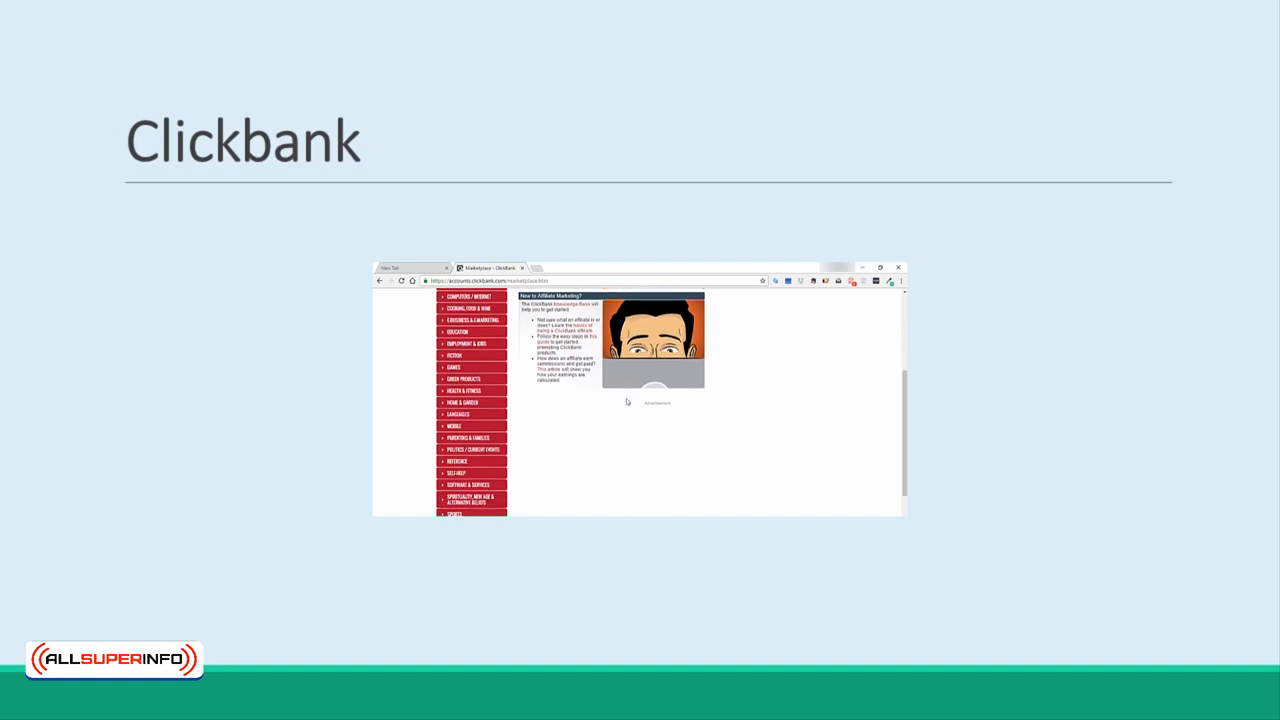
- Scroll down through the JVZoo homepage features and back toward the top
{"action": "scroll", "scroll_direction": "down", "scroll_amount": 3}
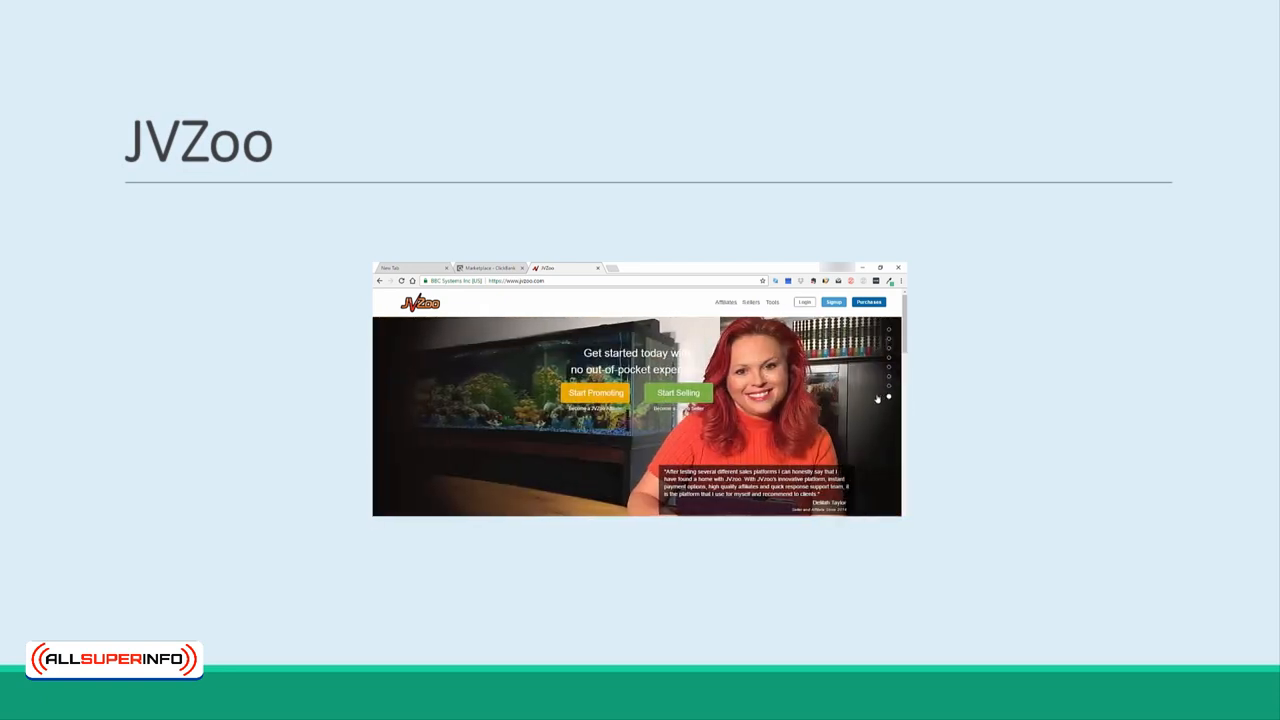
{"action": "scroll", "scroll_direction": "down", "scroll_amount": 3}
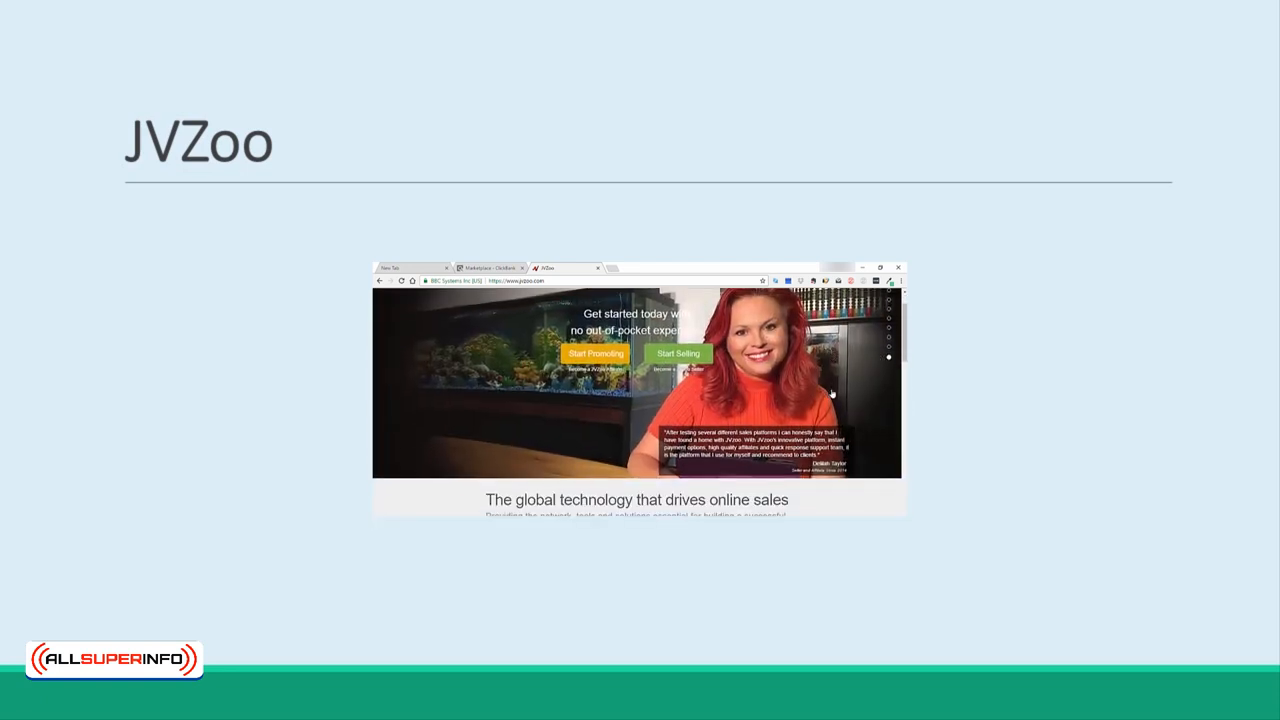
{"action": "scroll", "scroll_direction": "down", "scroll_amount": 3}
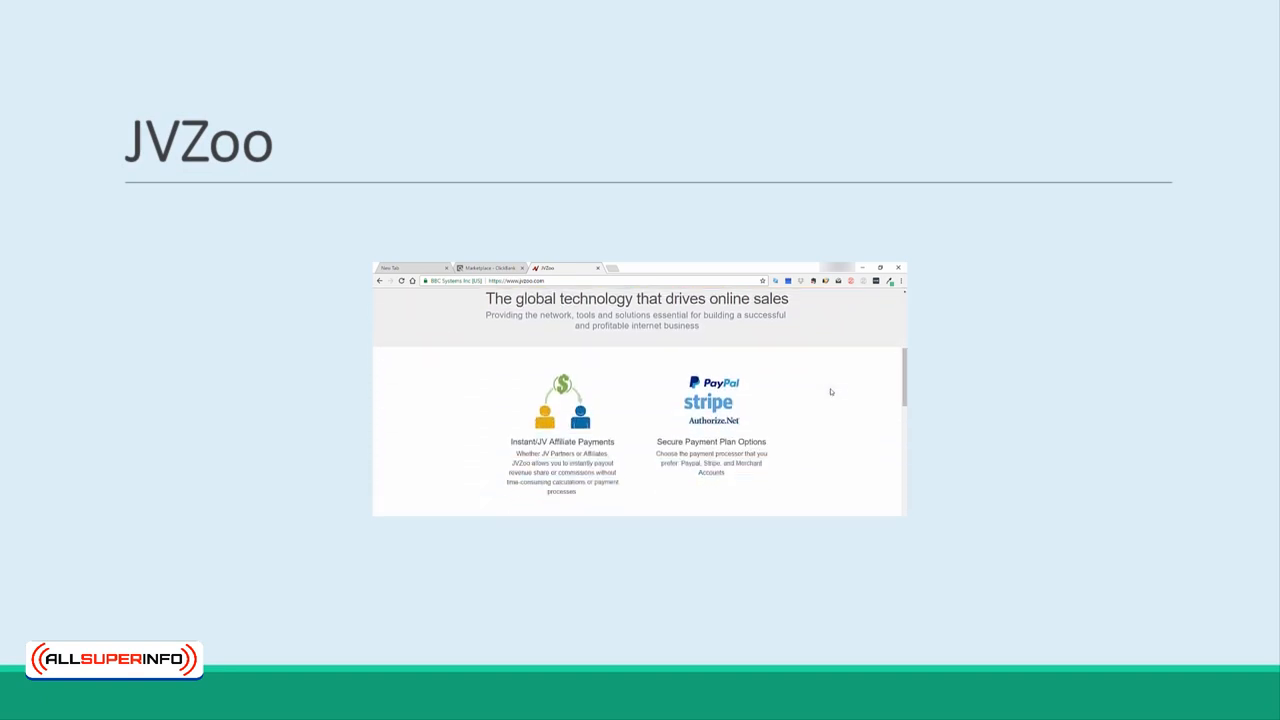
{"action": "scroll", "scroll_direction": "down", "scroll_amount": 3}
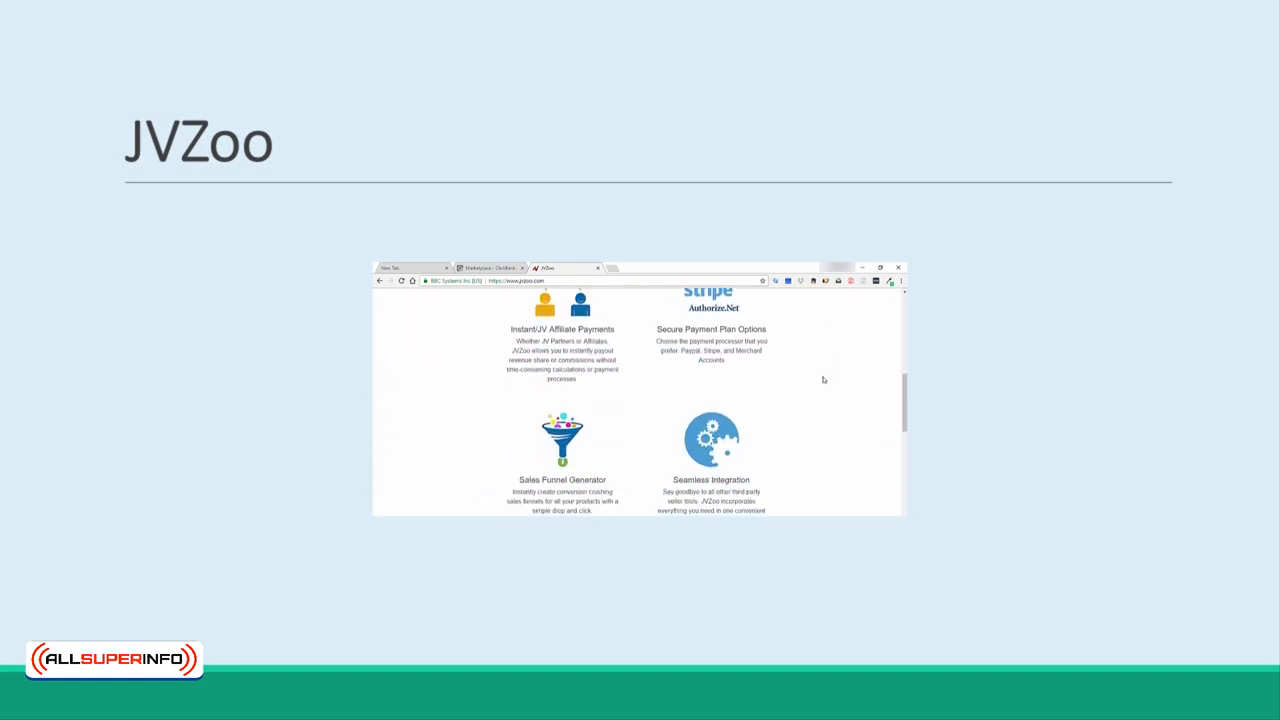
{"action": "scroll", "scroll_direction": "down", "scroll_amount": 3}
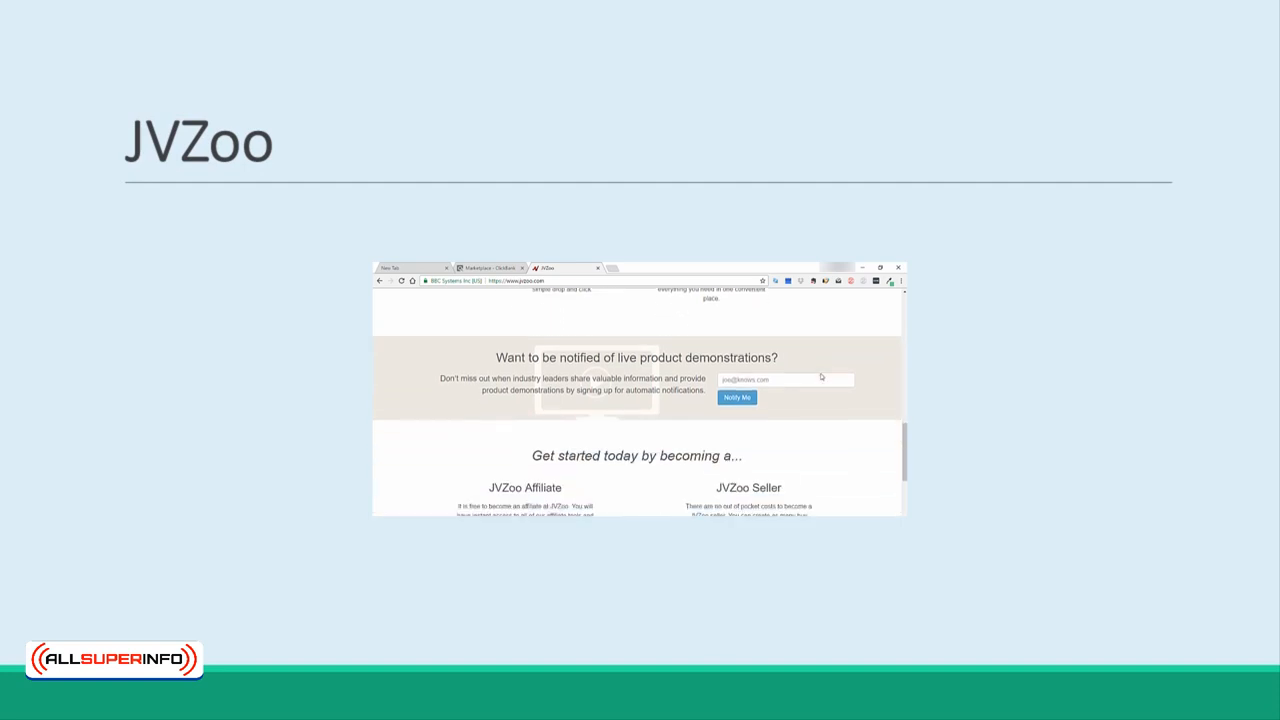
{"action": "scroll", "scroll_direction": "down", "scroll_amount": 3}
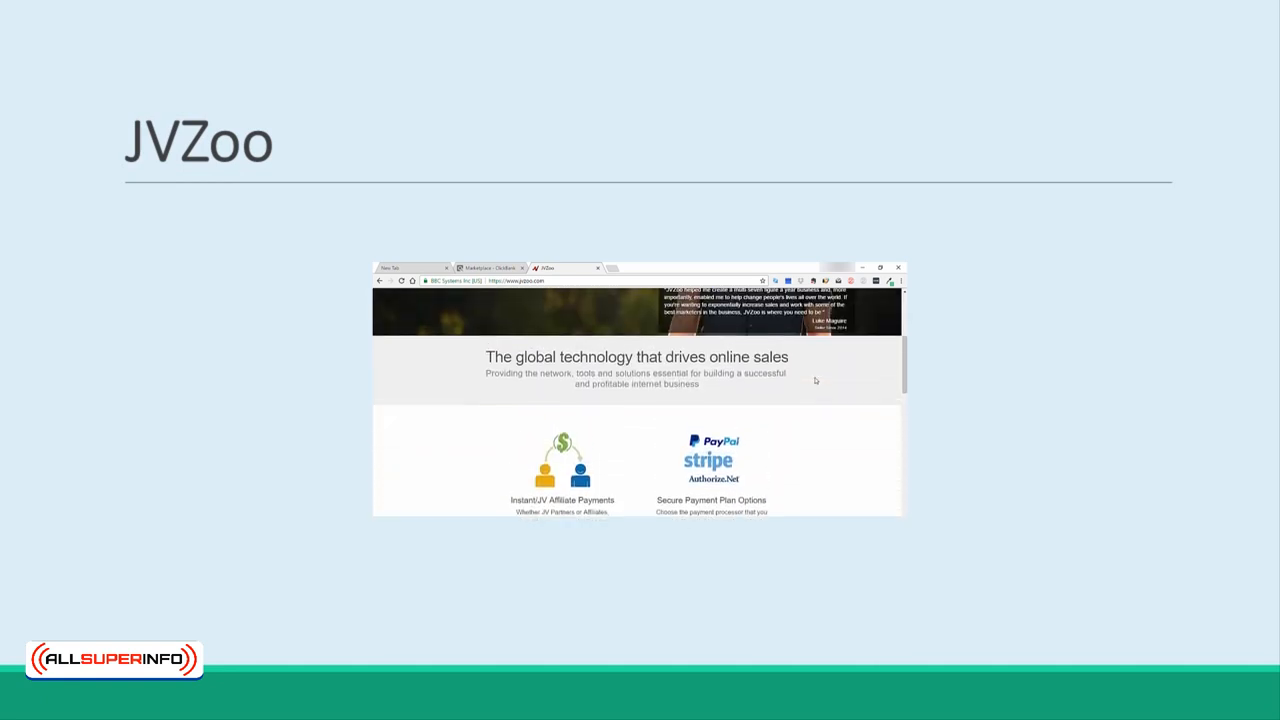
{"action": "scroll", "scroll_direction": "up", "scroll_amount": 3}
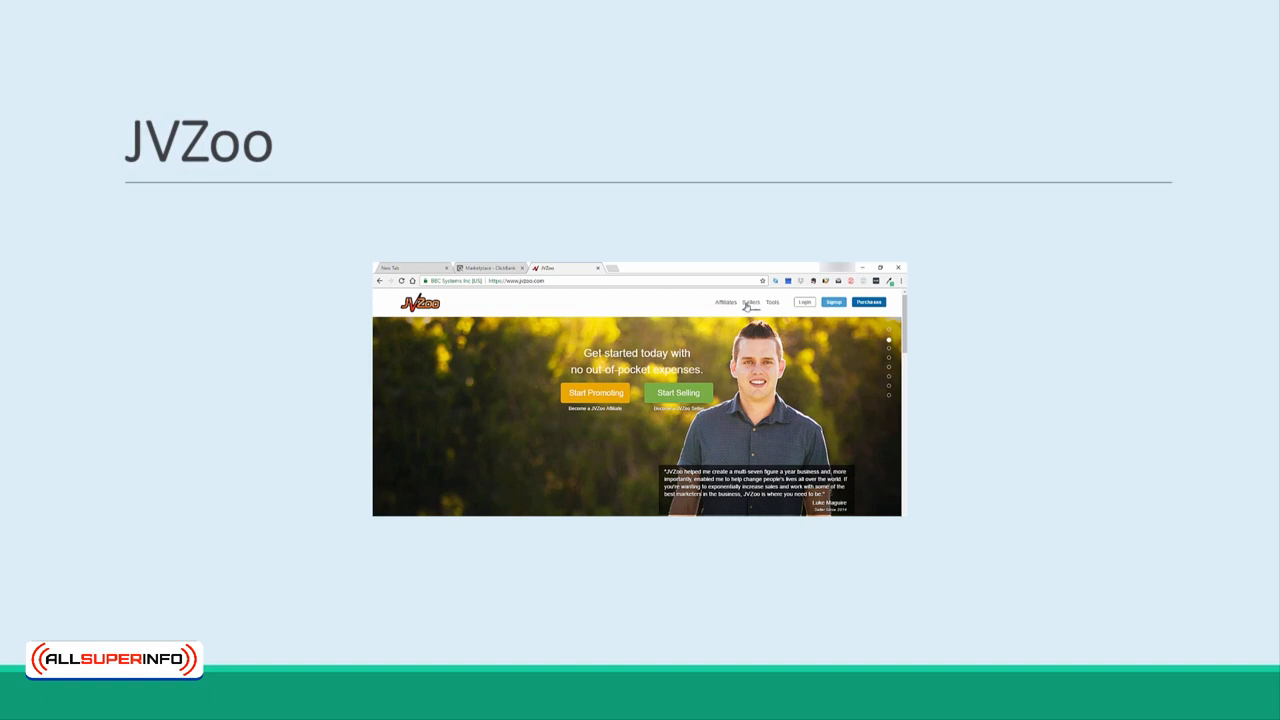
- Follow a JVZoo top navigation link, then advance to the InfusionSoft slide
{"action": "left_click", "coordinate": [724, 302]}
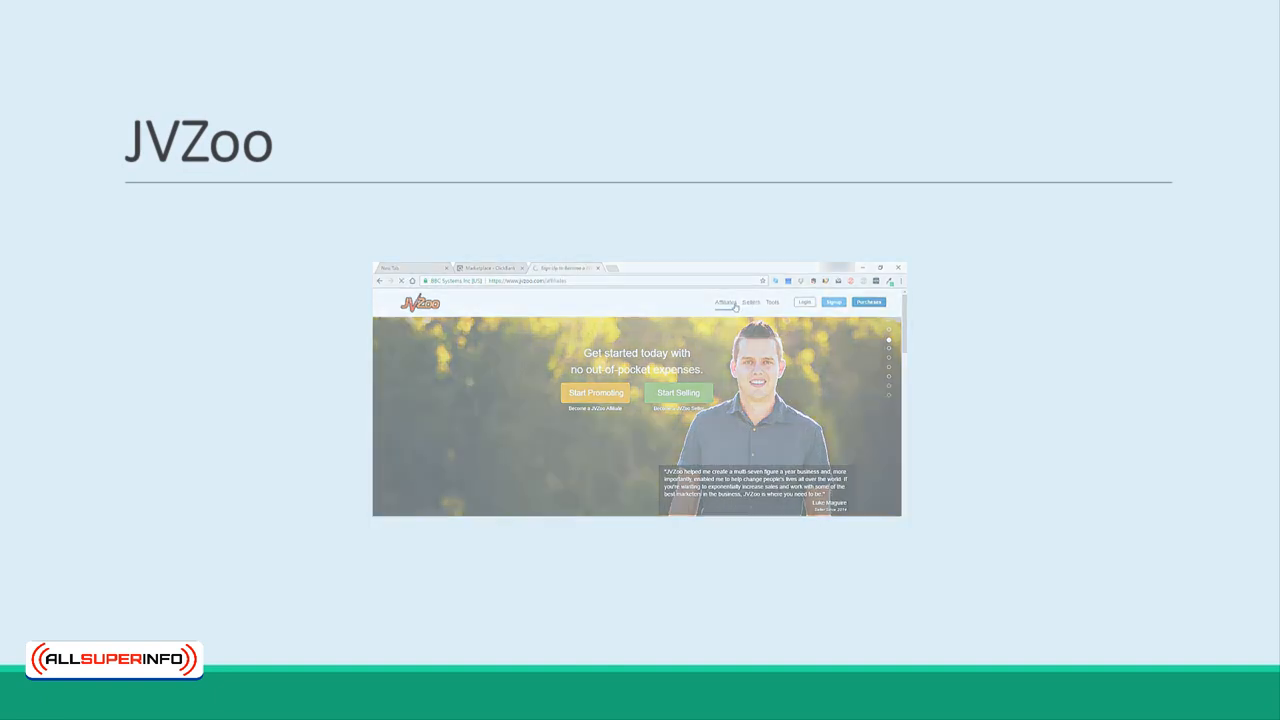
{"action": "key", "text": "right"}
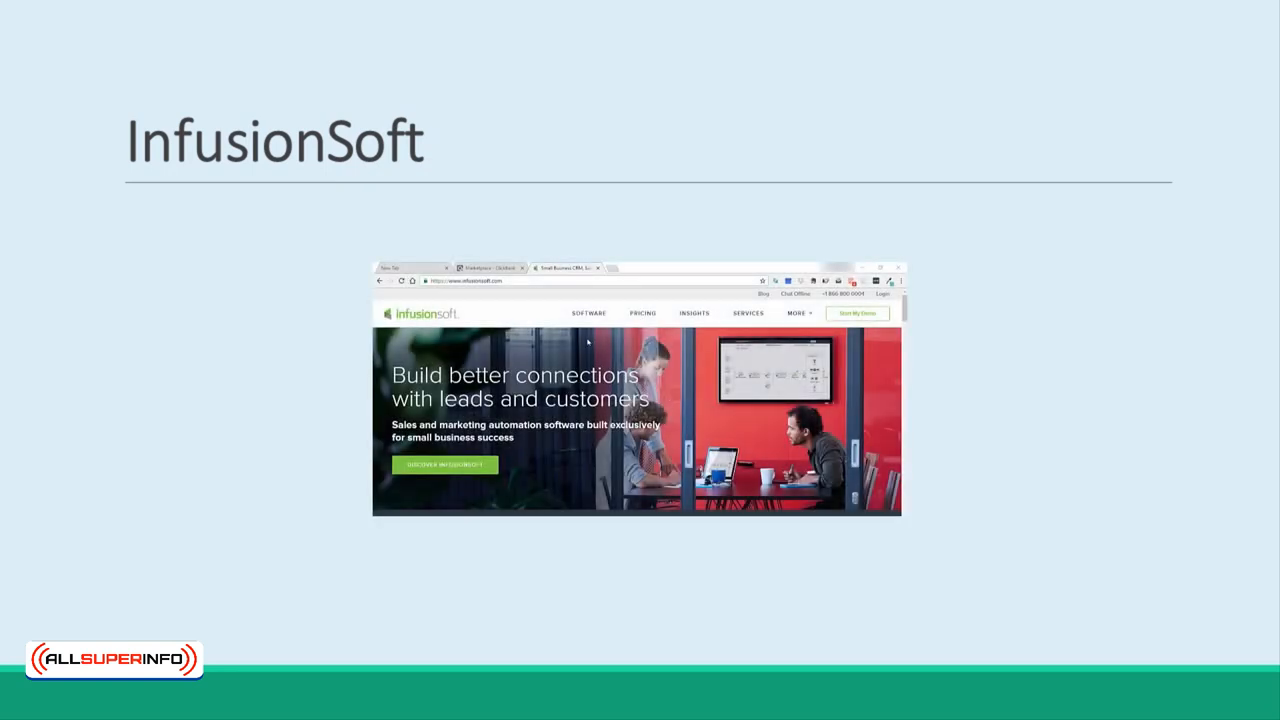
{"action": "scroll", "scroll_direction": "down", "scroll_amount": 3}
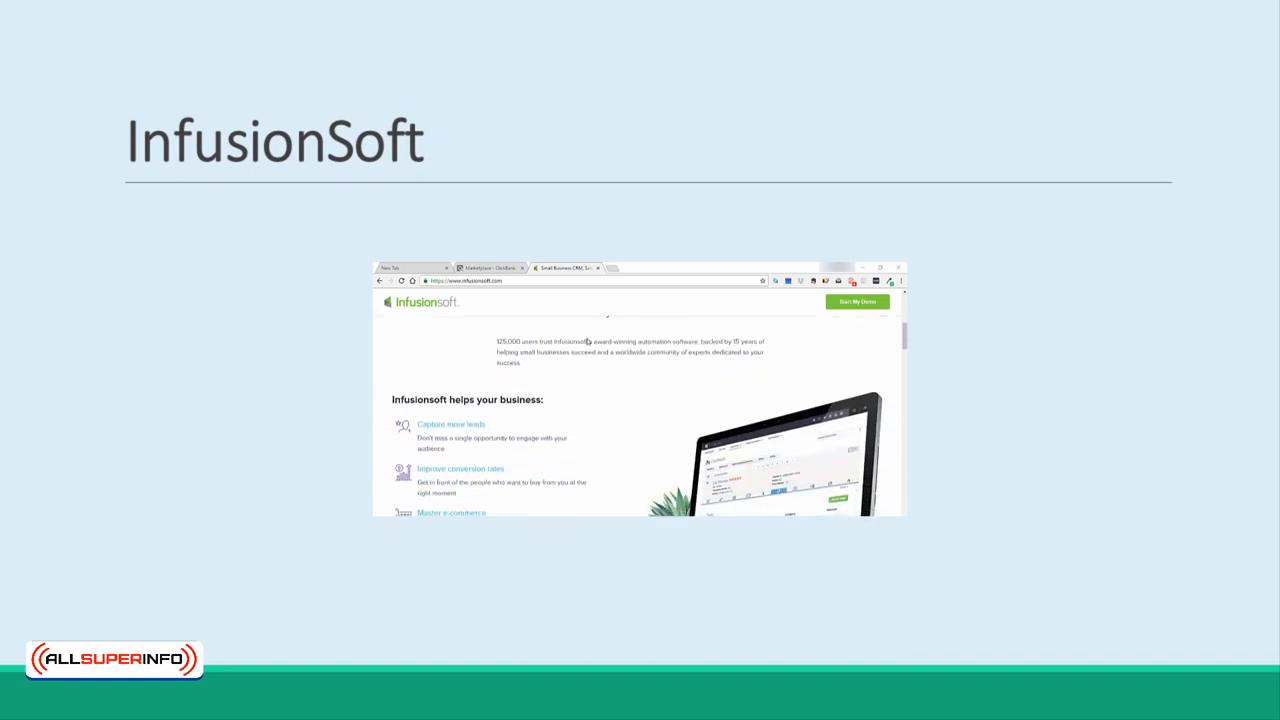
{"action": "scroll", "scroll_direction": "down", "scroll_amount": 3}
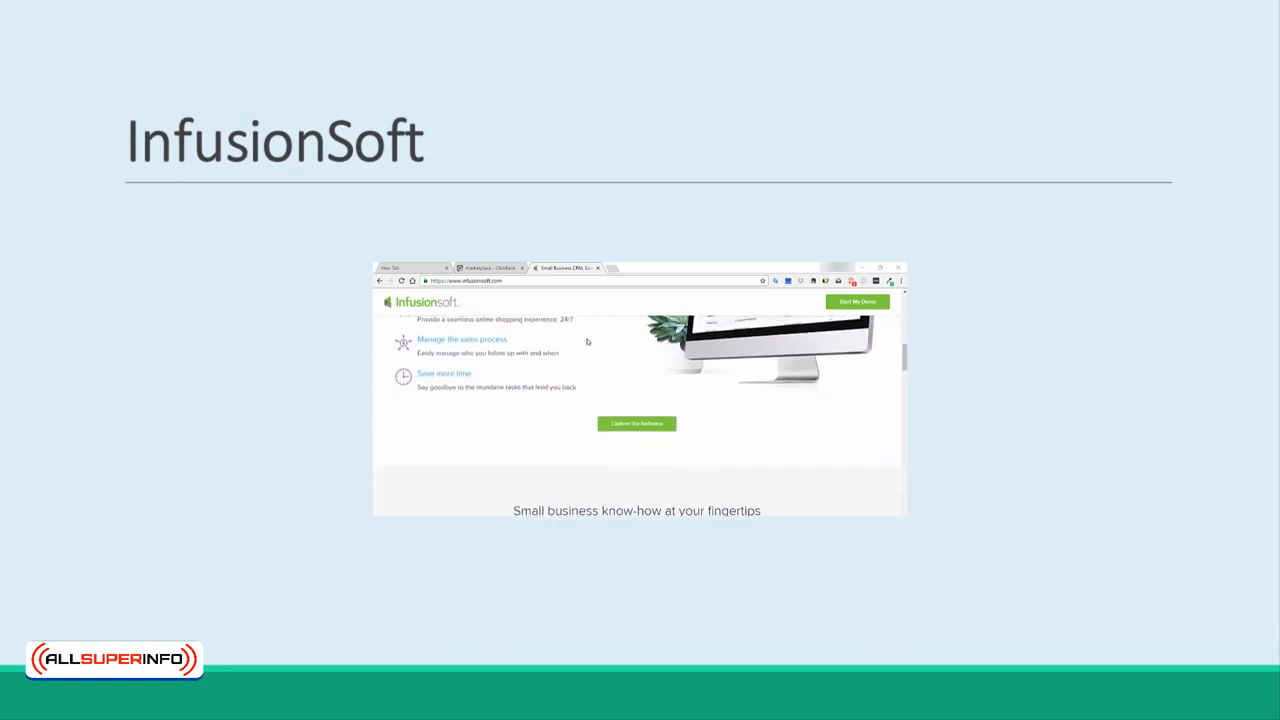
{"action": "scroll", "scroll_direction": "down", "scroll_amount": 3}
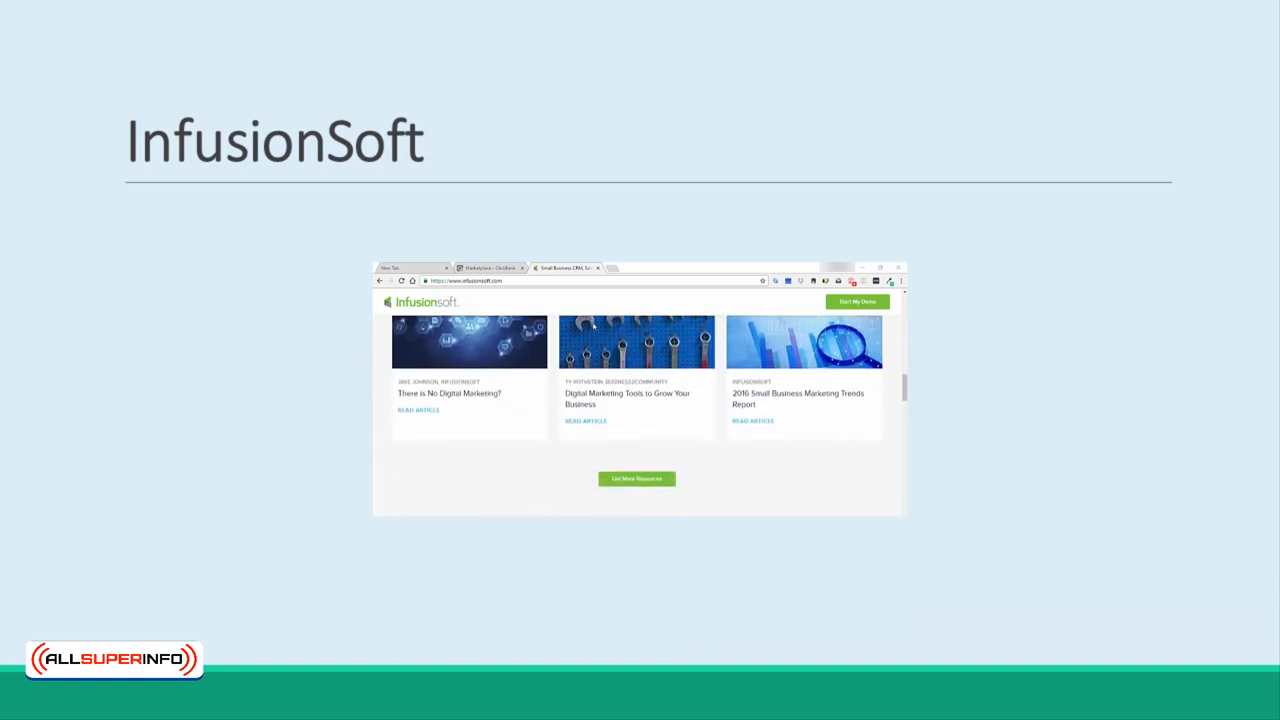
{"action": "scroll", "scroll_direction": "down", "scroll_amount": 3}
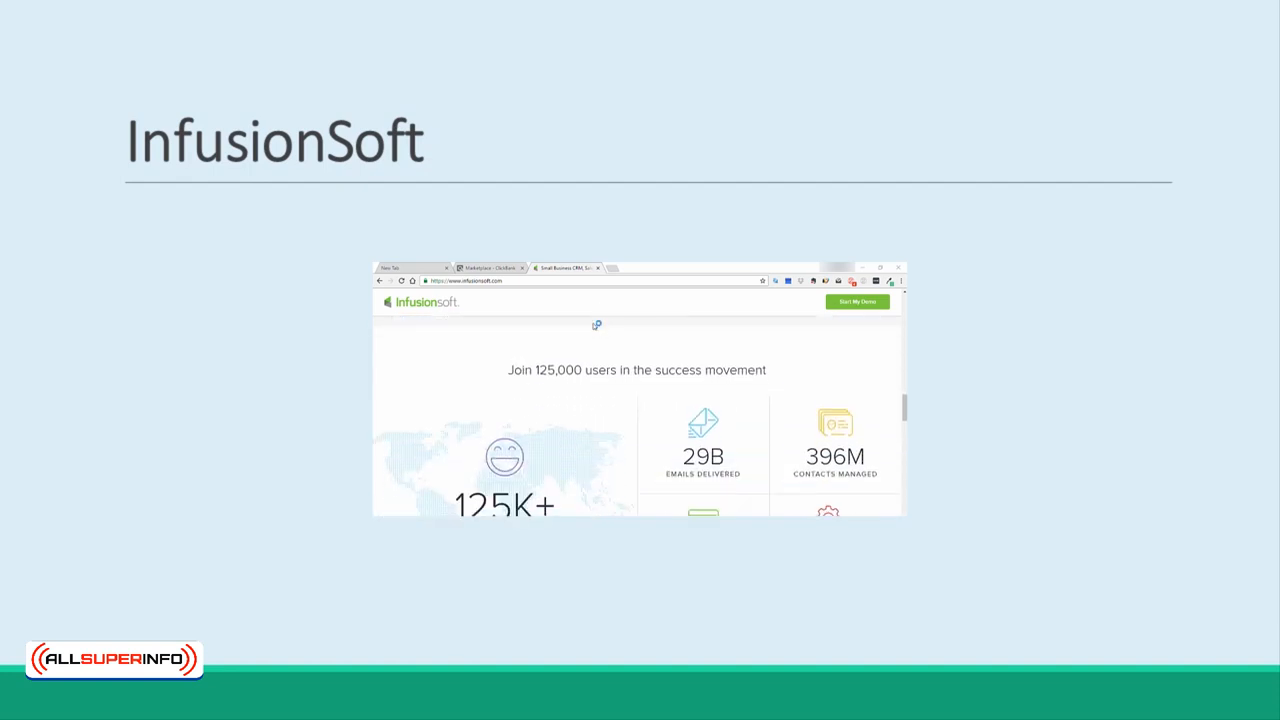
{"action": "scroll", "scroll_direction": "down", "scroll_amount": 3}
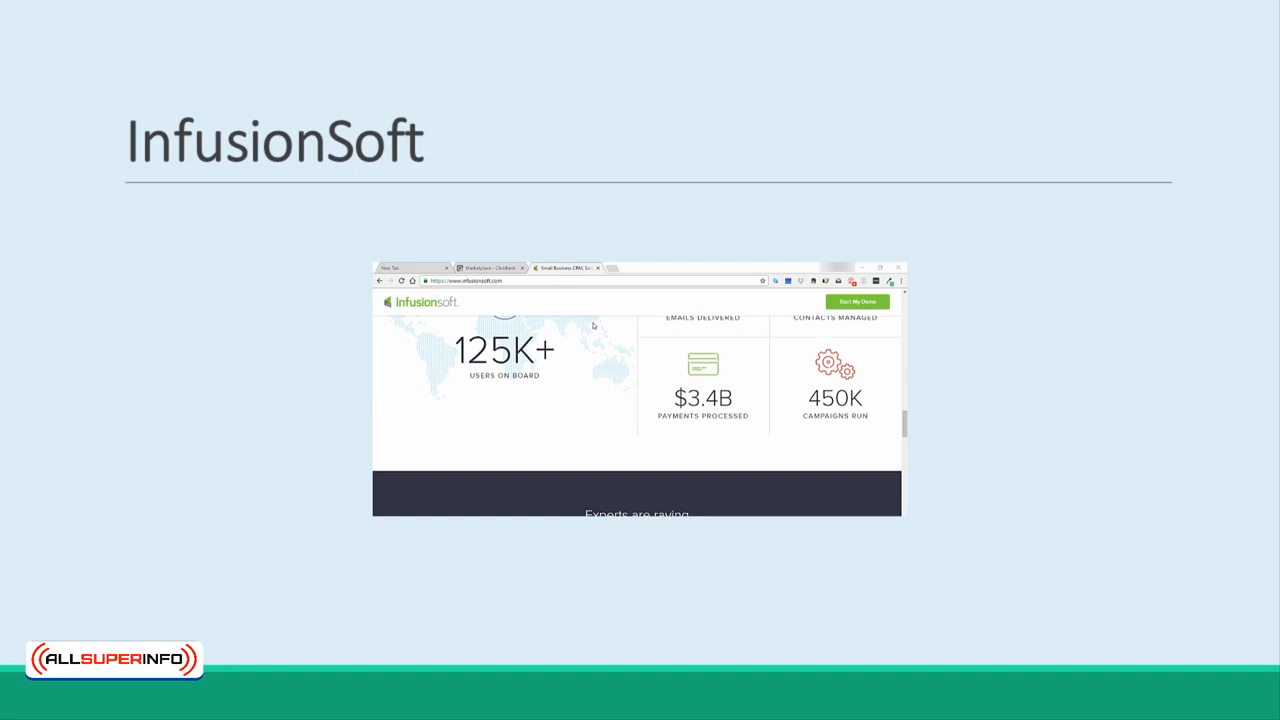
{"action": "scroll", "scroll_direction": "down", "scroll_amount": 3}
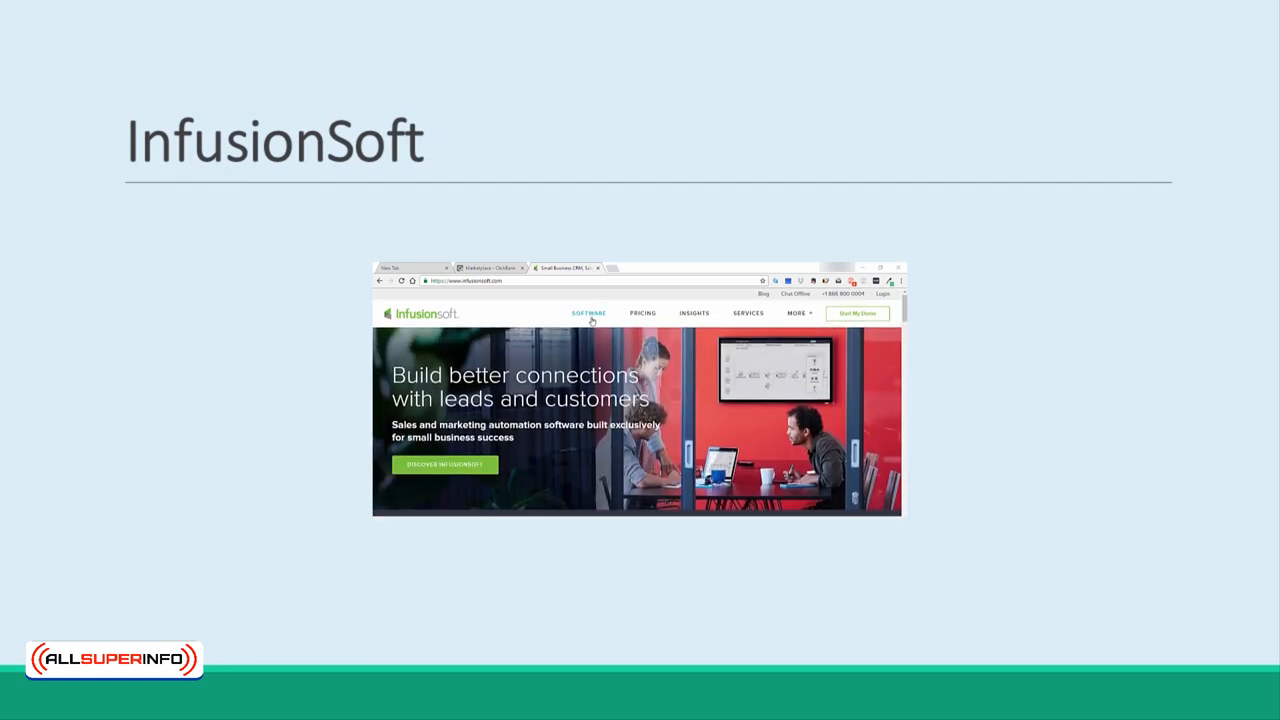
- Browse InfusionSoft's SOFTWARE overview through CRM, marketing automation, sales, analytics and mobile sections
{"action": "left_click", "coordinate": [588, 312]}
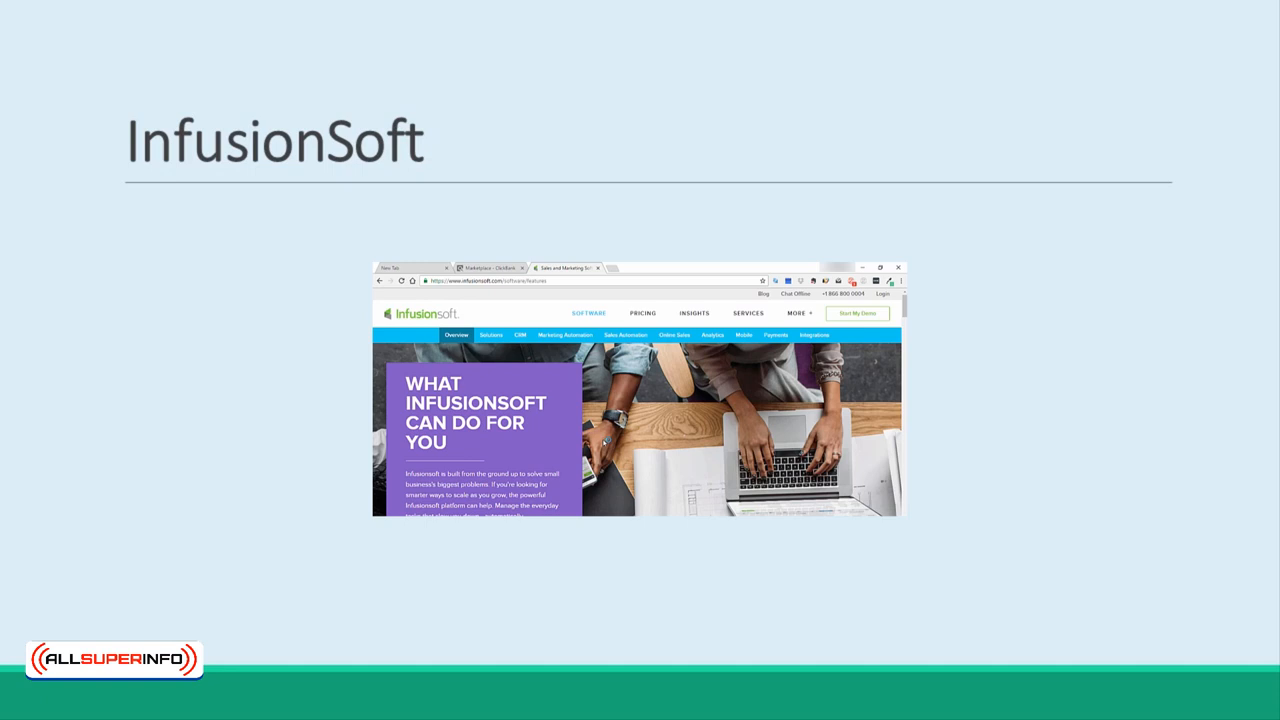
{"action": "scroll", "scroll_direction": "down", "scroll_amount": 3}
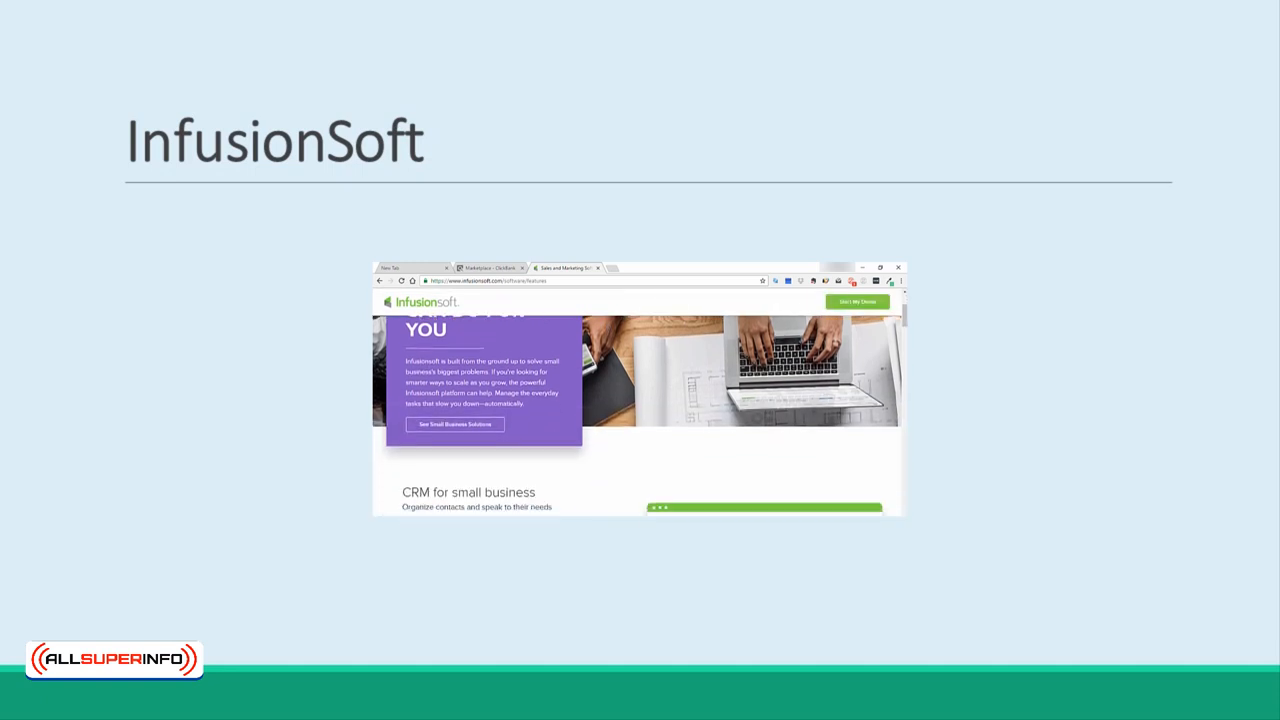
{"action": "scroll", "scroll_direction": "down", "scroll_amount": 3}
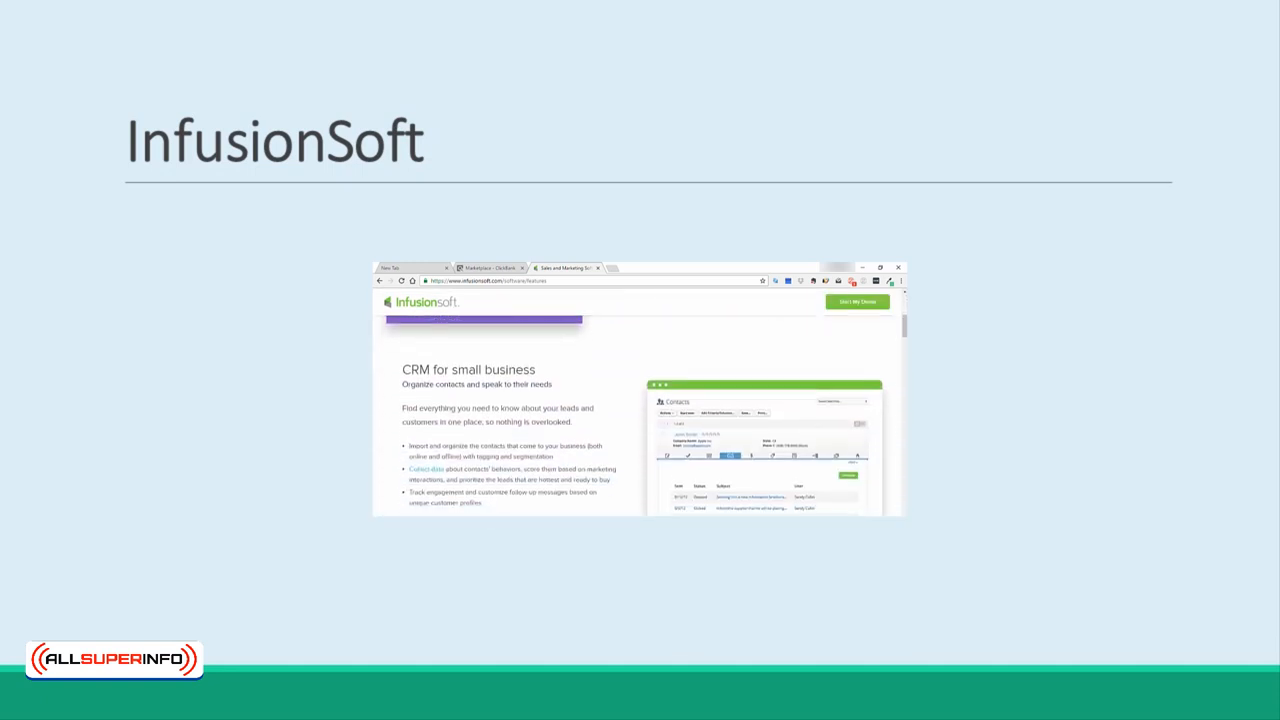
{"action": "scroll", "scroll_direction": "down", "scroll_amount": 3}
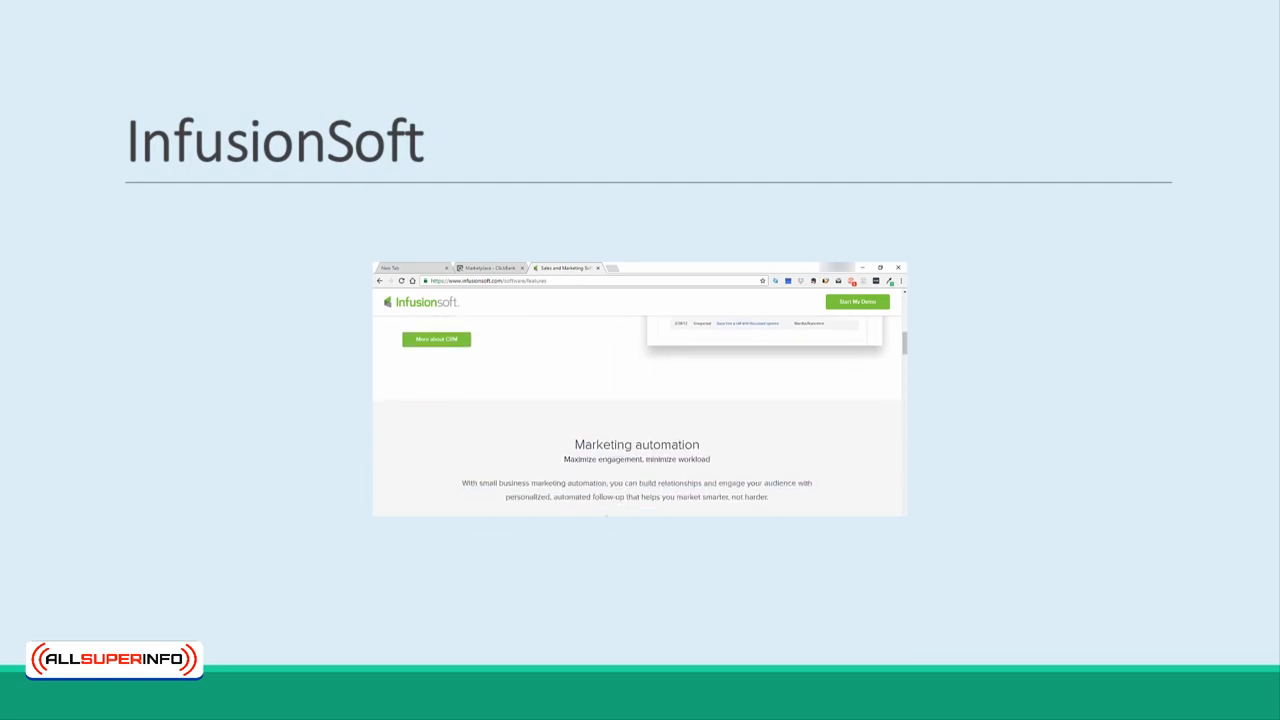
{"action": "scroll", "scroll_direction": "down", "scroll_amount": 3}
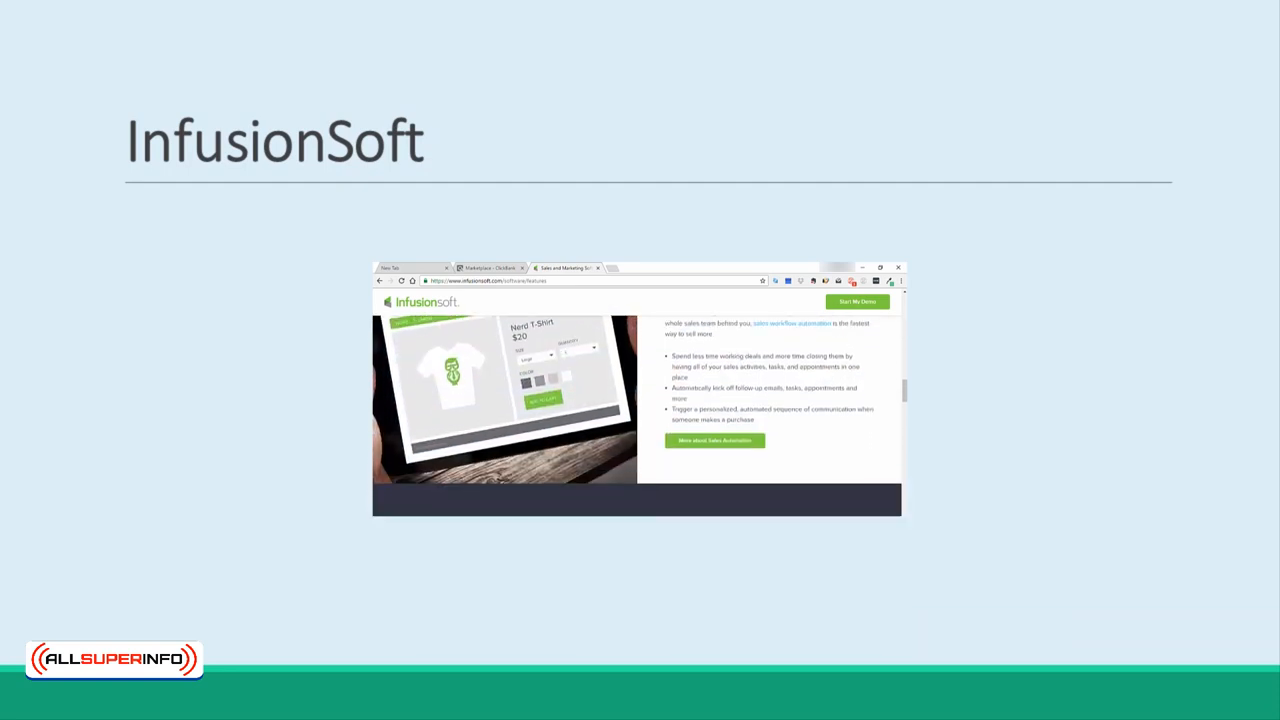
{"action": "scroll", "scroll_direction": "down", "scroll_amount": 3}
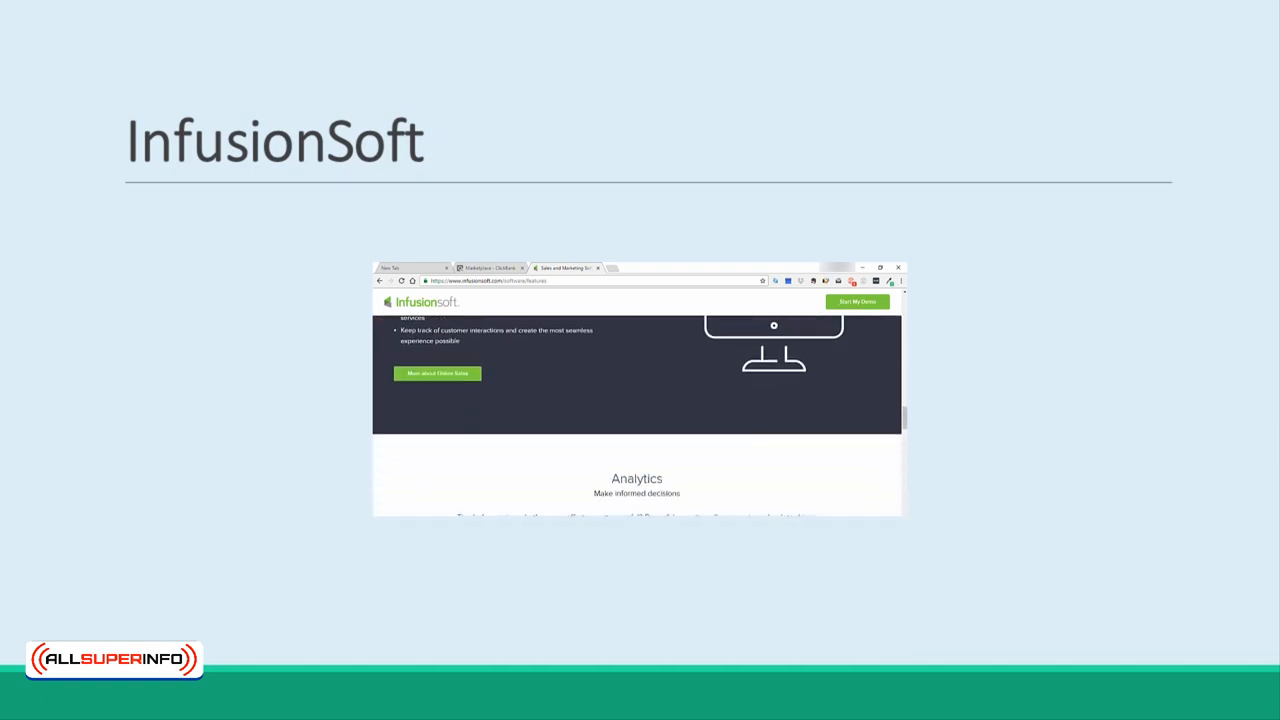
{"action": "scroll", "scroll_direction": "down", "scroll_amount": 3}
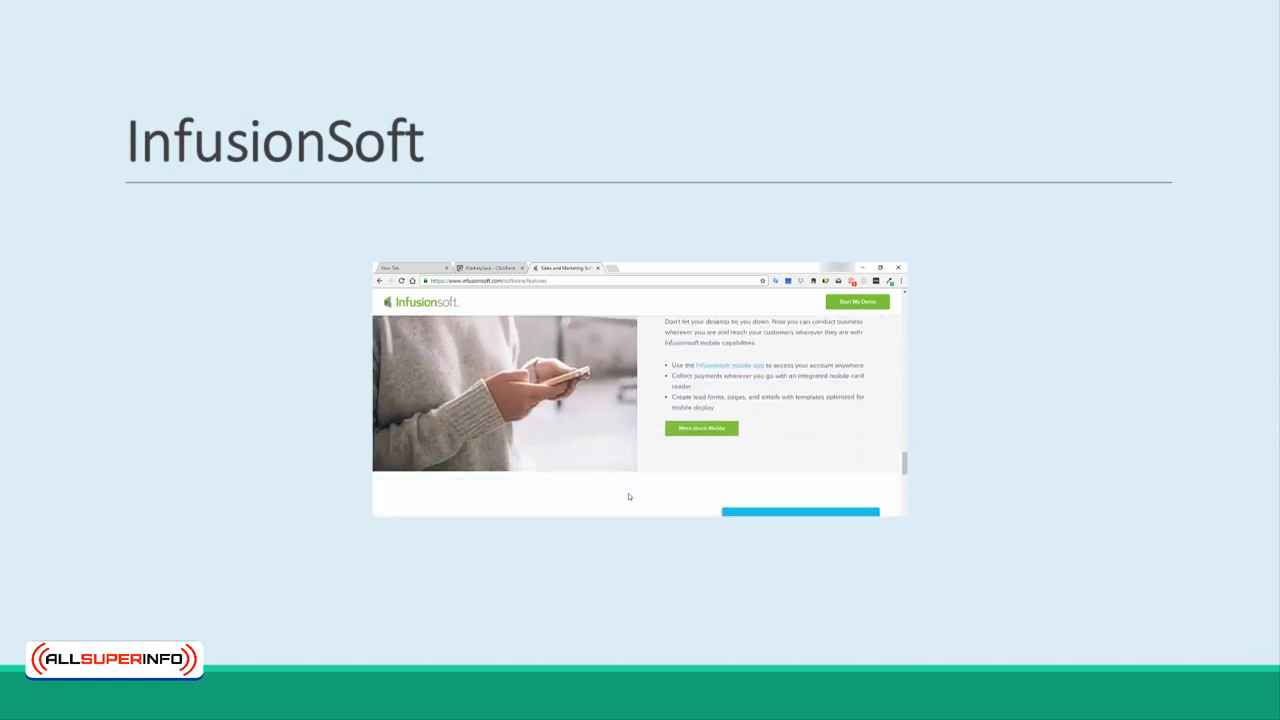